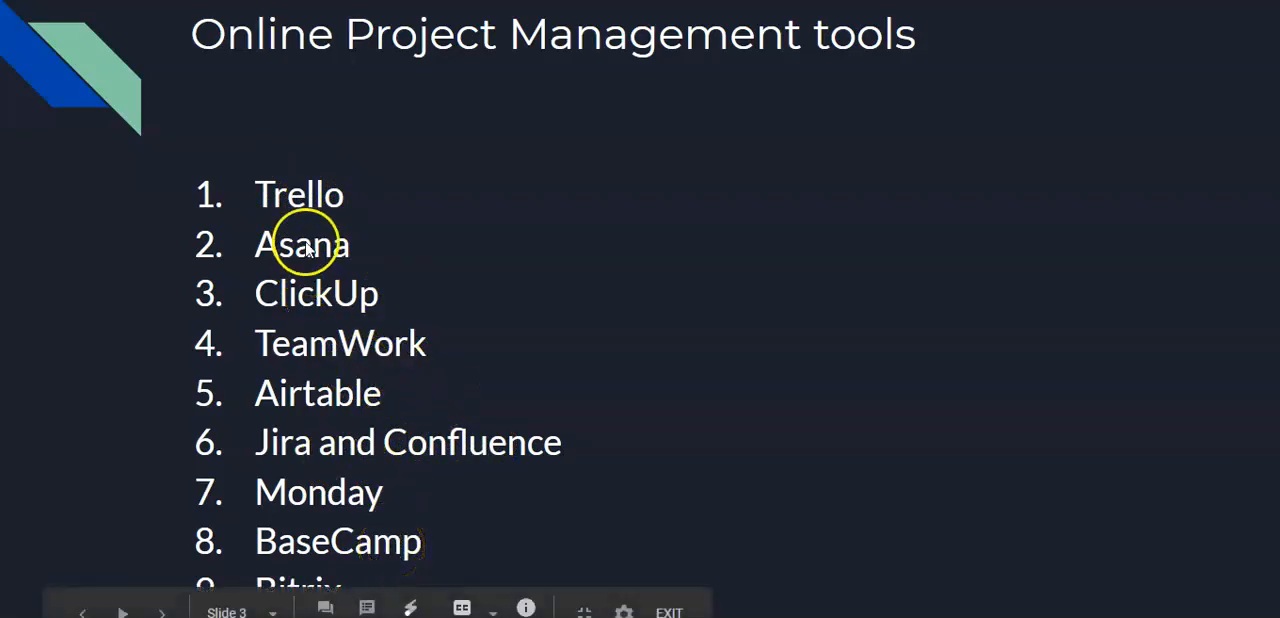
mouse_move(330, 360)
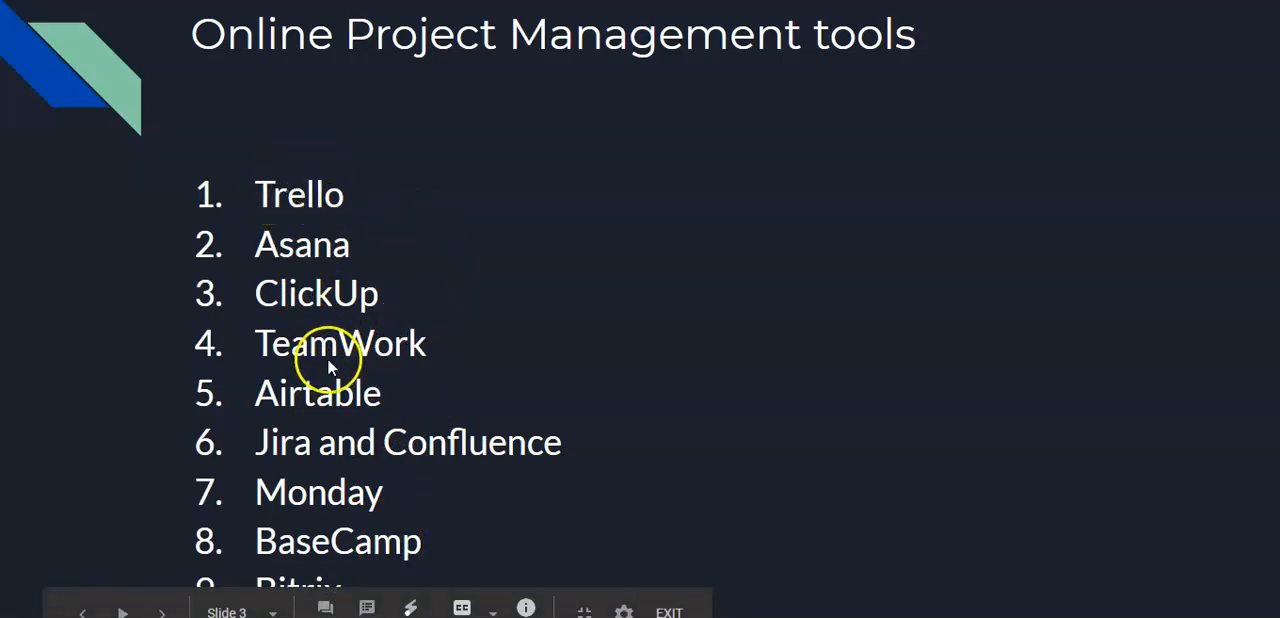
mouse_move(416, 470)
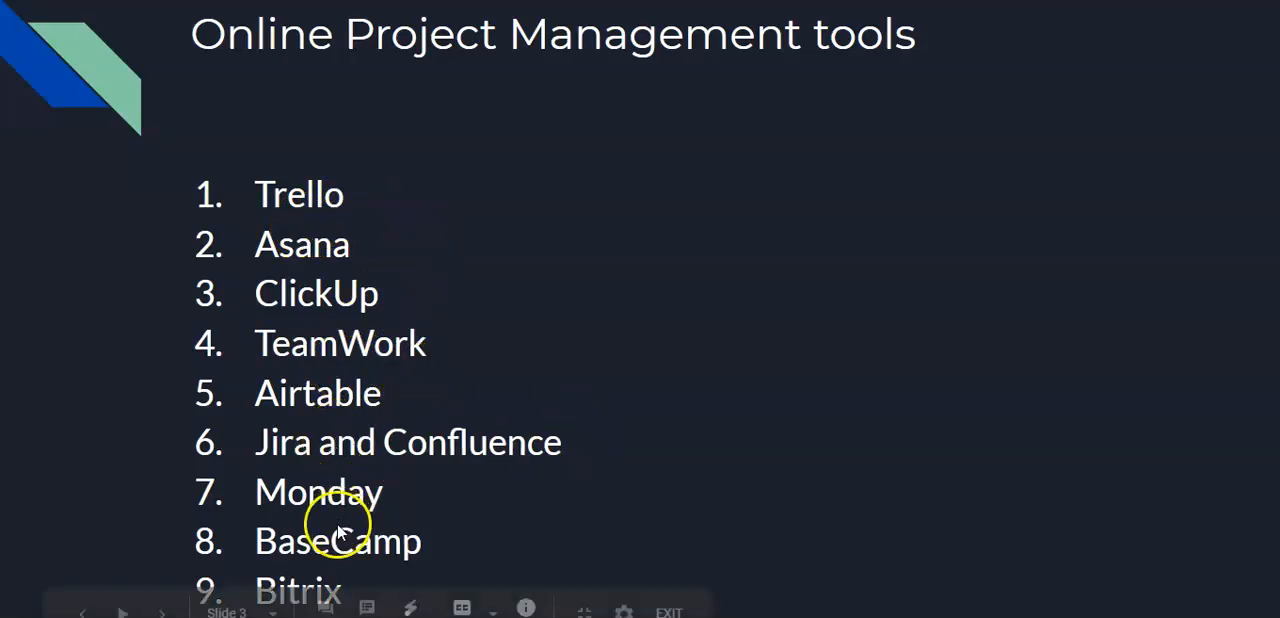
mouse_move(340, 544)
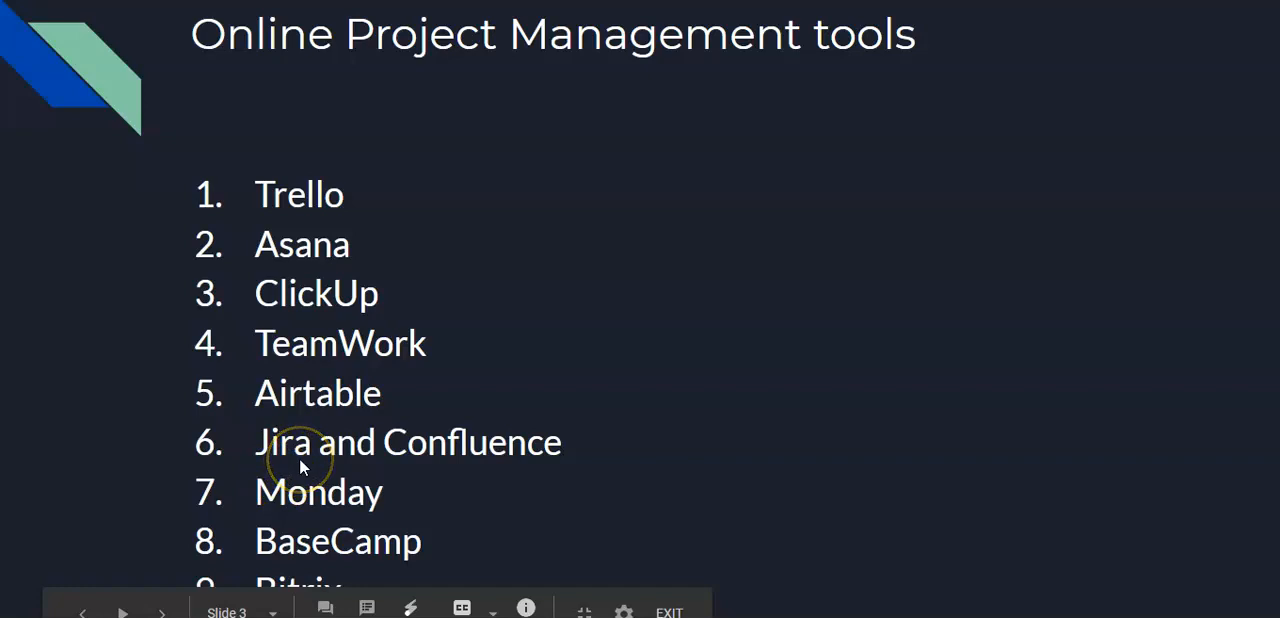
mouse_move(470, 448)
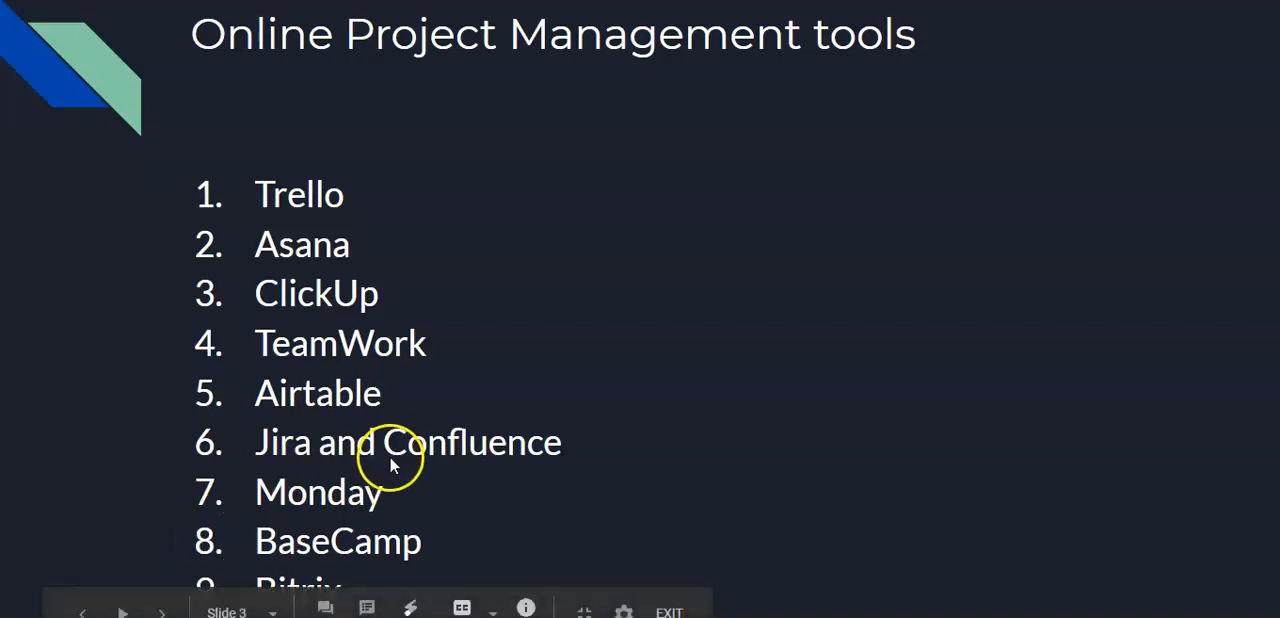
mouse_move(332, 200)
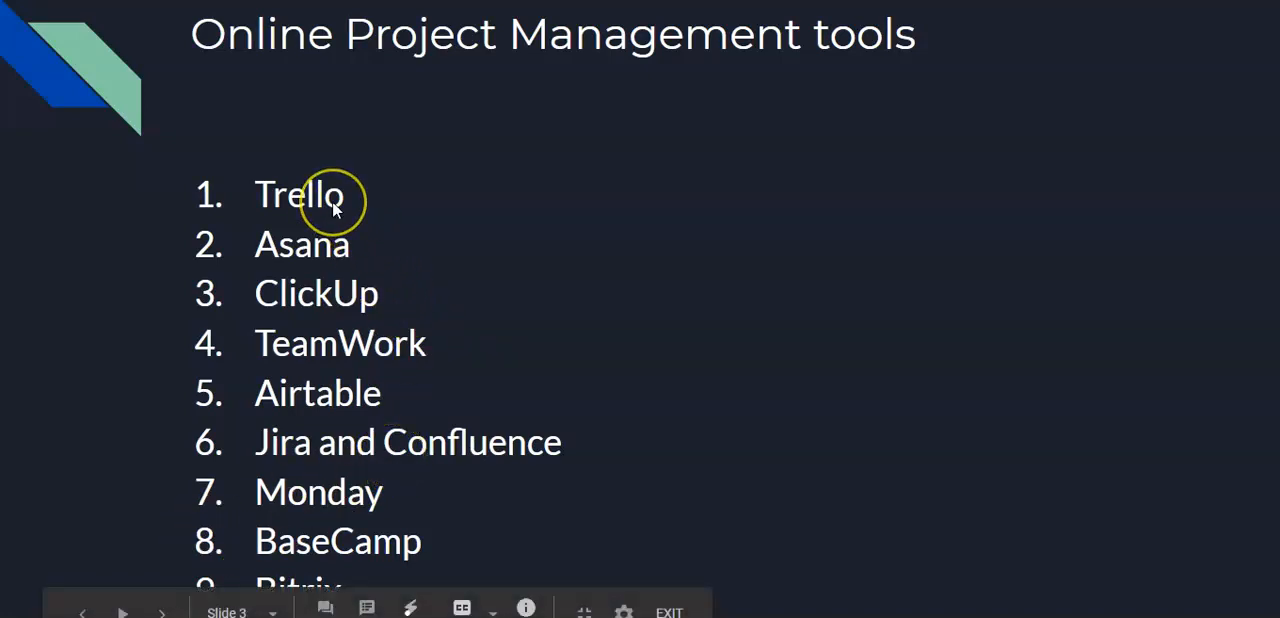
mouse_move(332, 492)
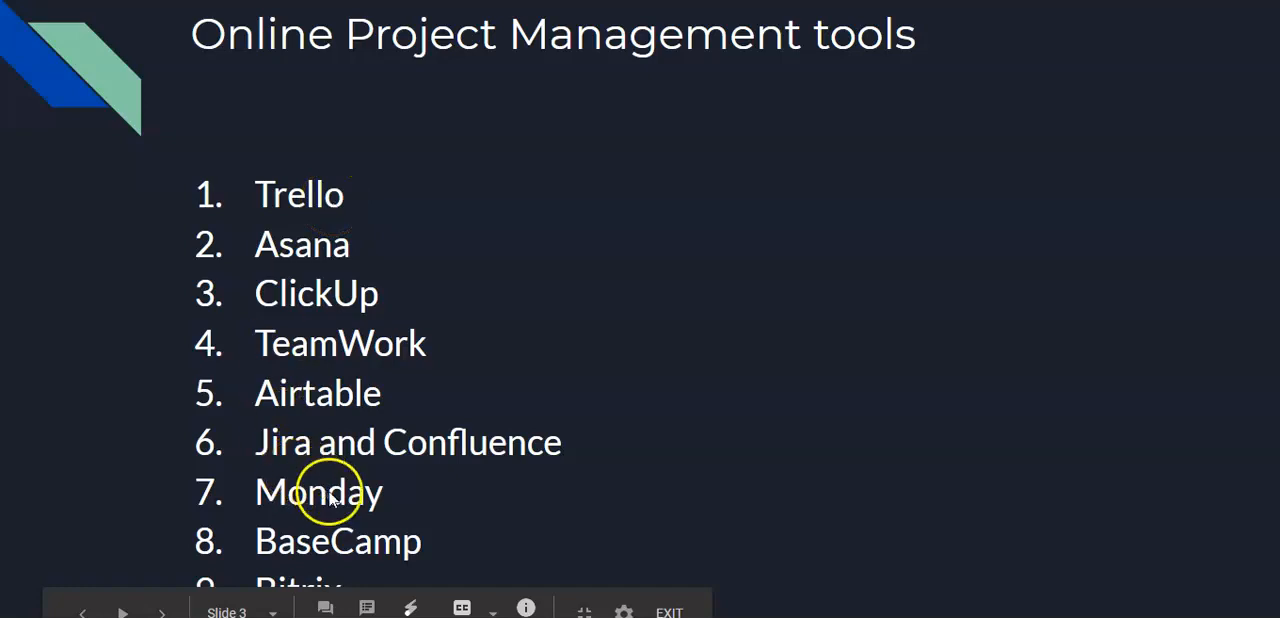
mouse_move(340, 538)
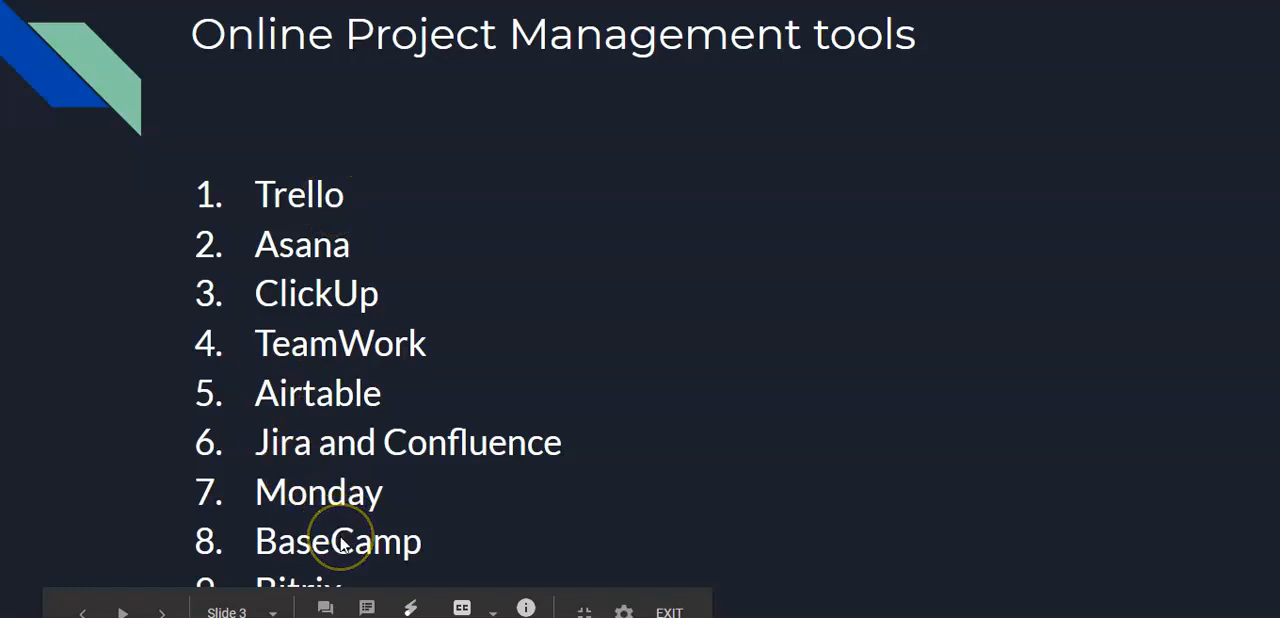
mouse_move(312, 272)
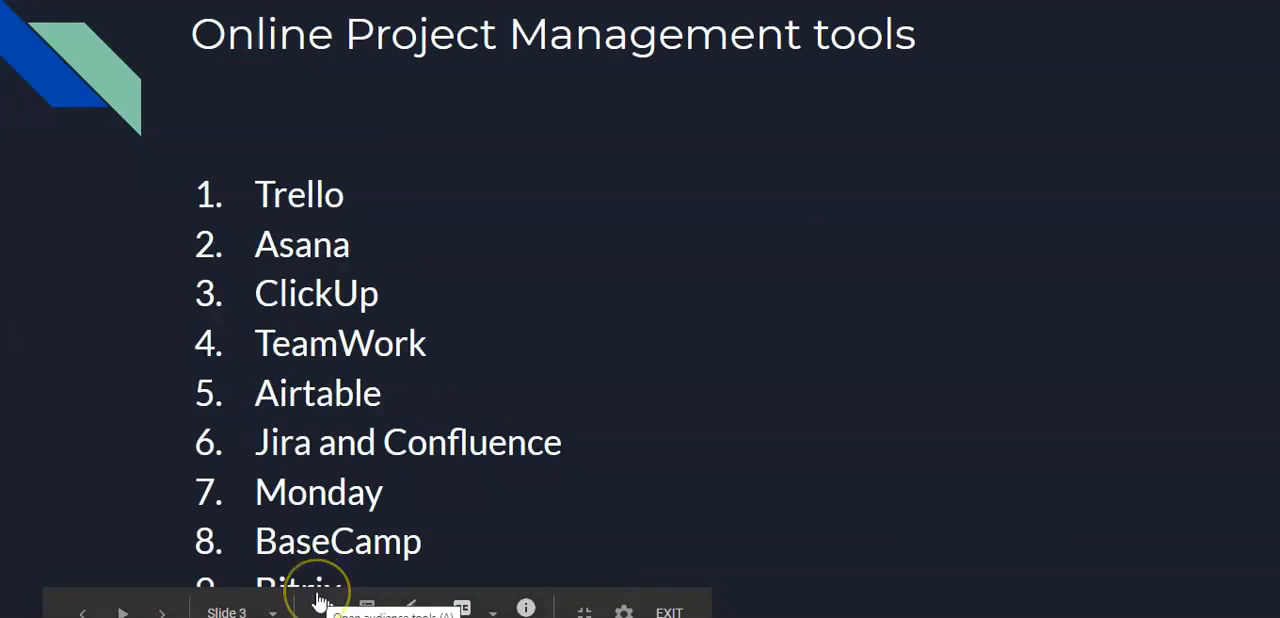
mouse_move(304, 584)
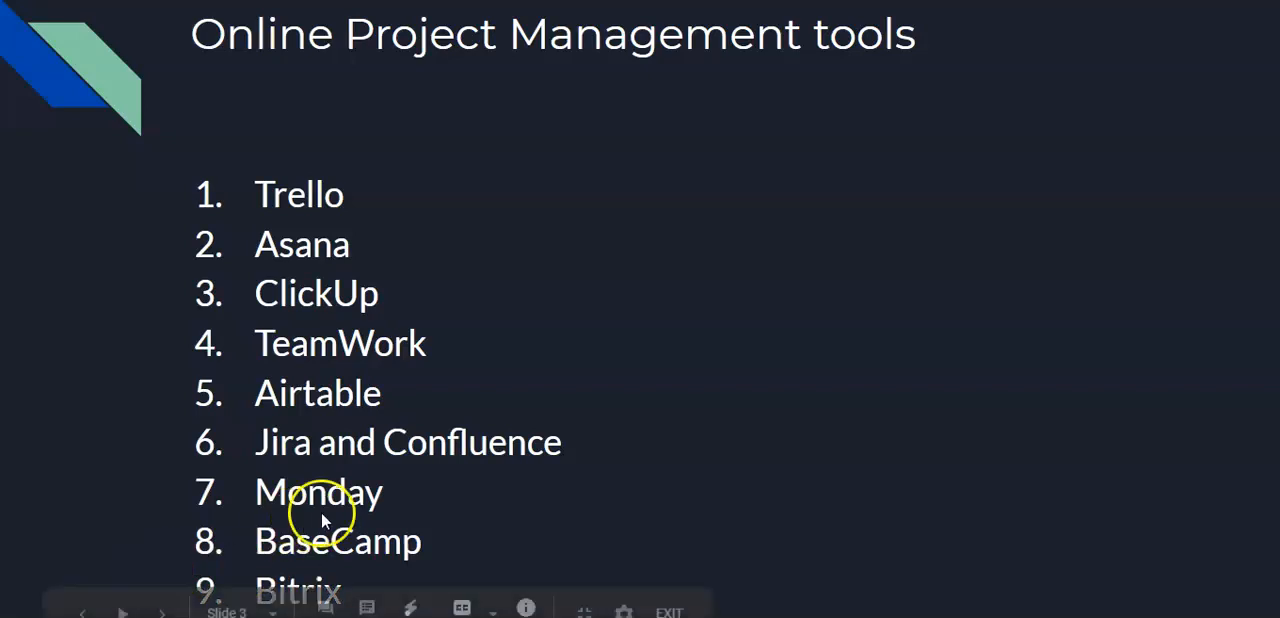
mouse_move(336, 344)
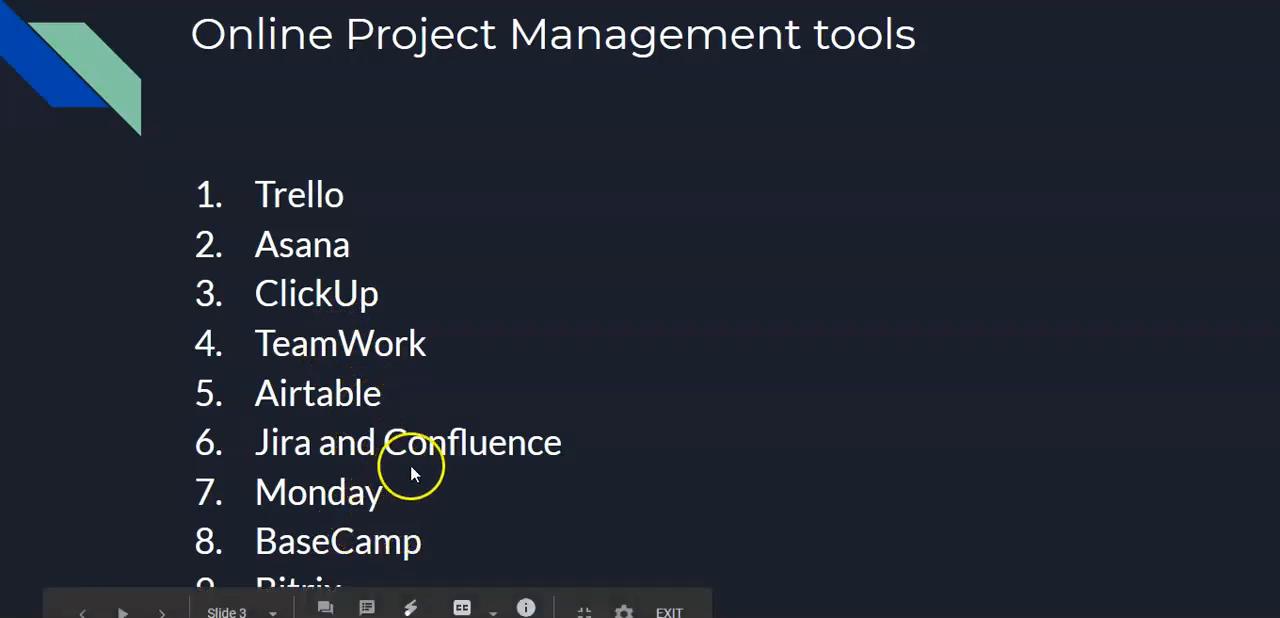
mouse_move(300, 504)
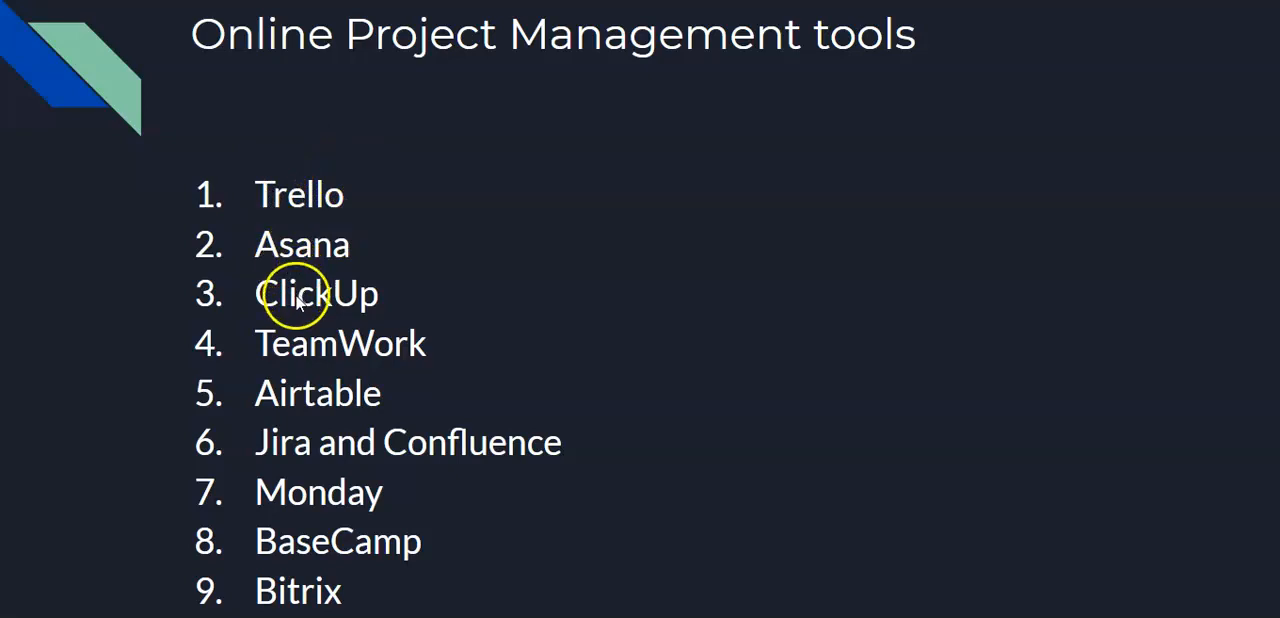
mouse_move(300, 576)
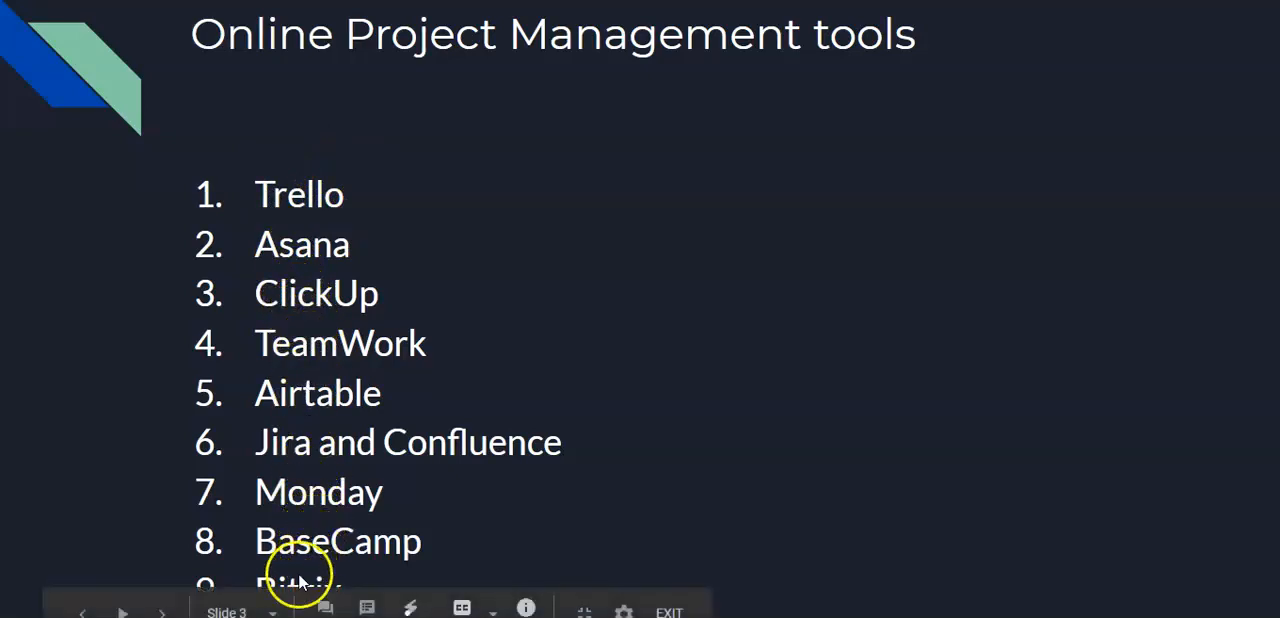
mouse_move(340, 460)
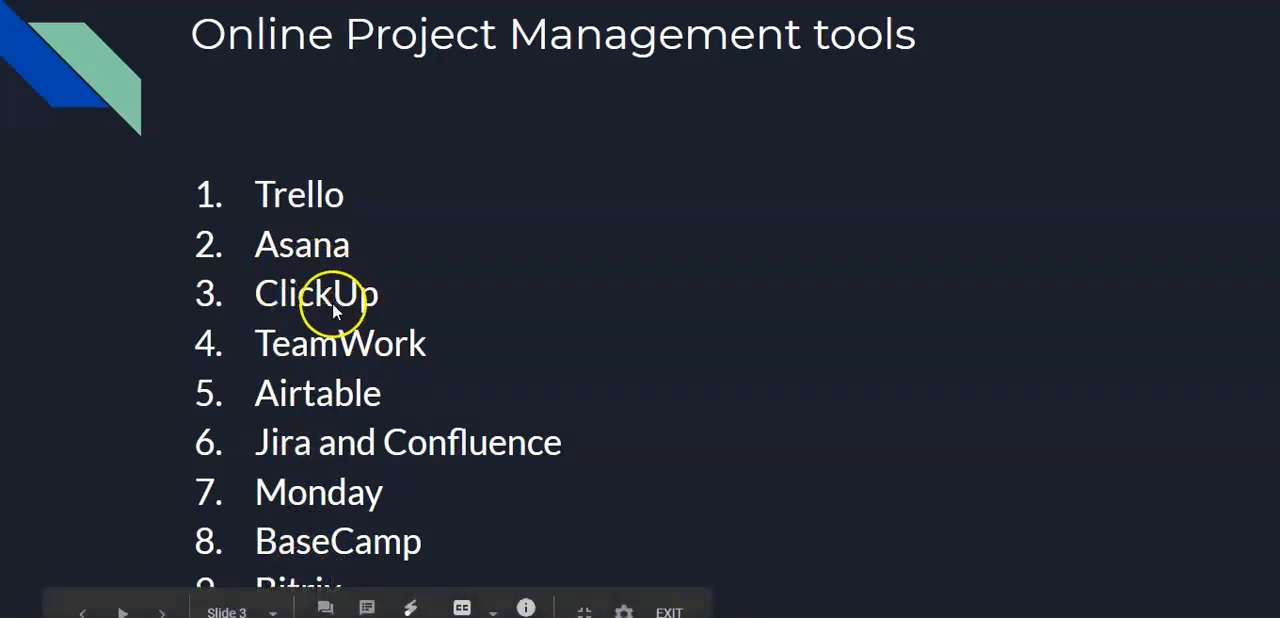
mouse_move(286, 244)
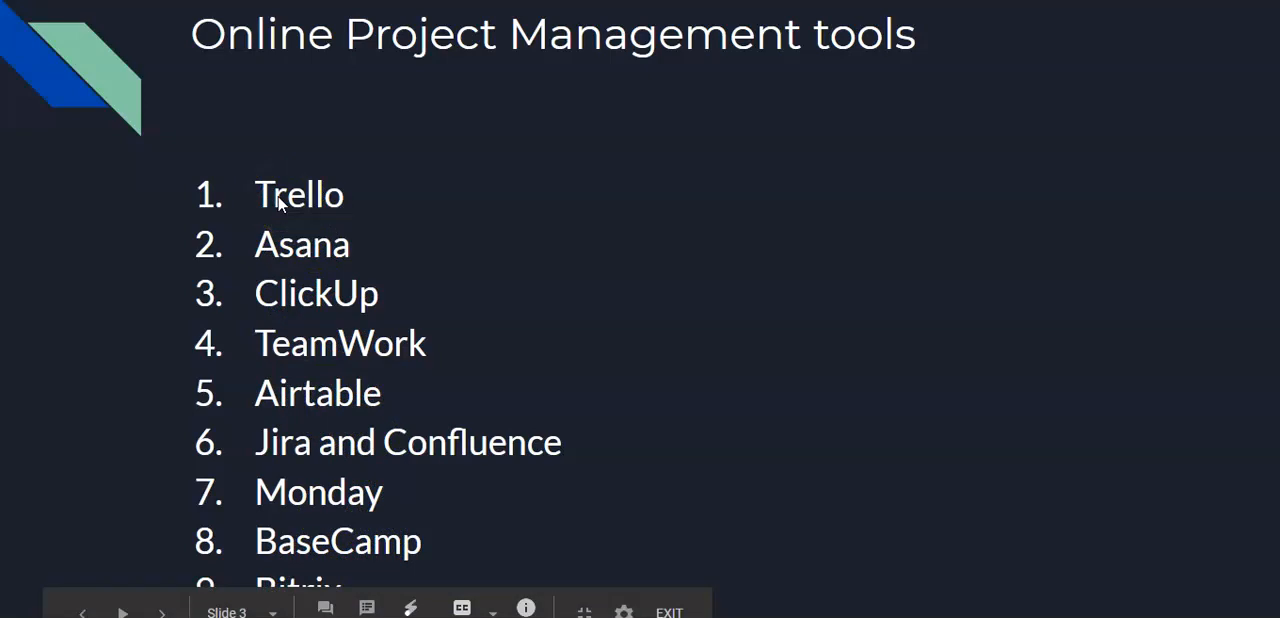
mouse_move(420, 420)
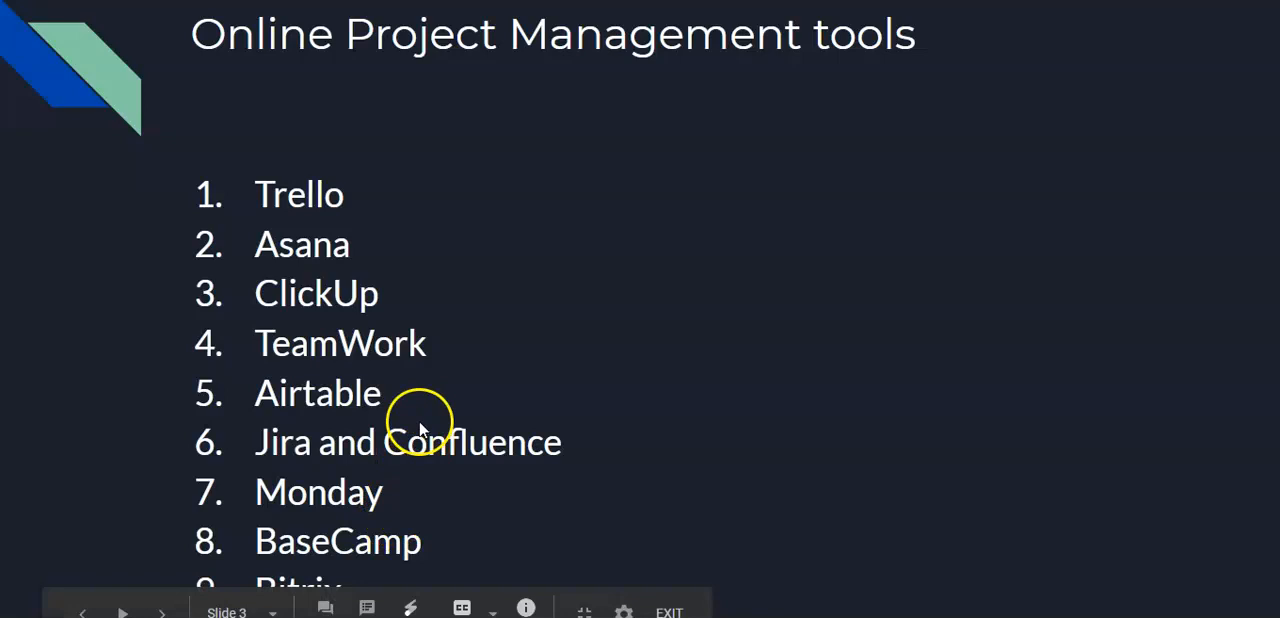
mouse_move(348, 404)
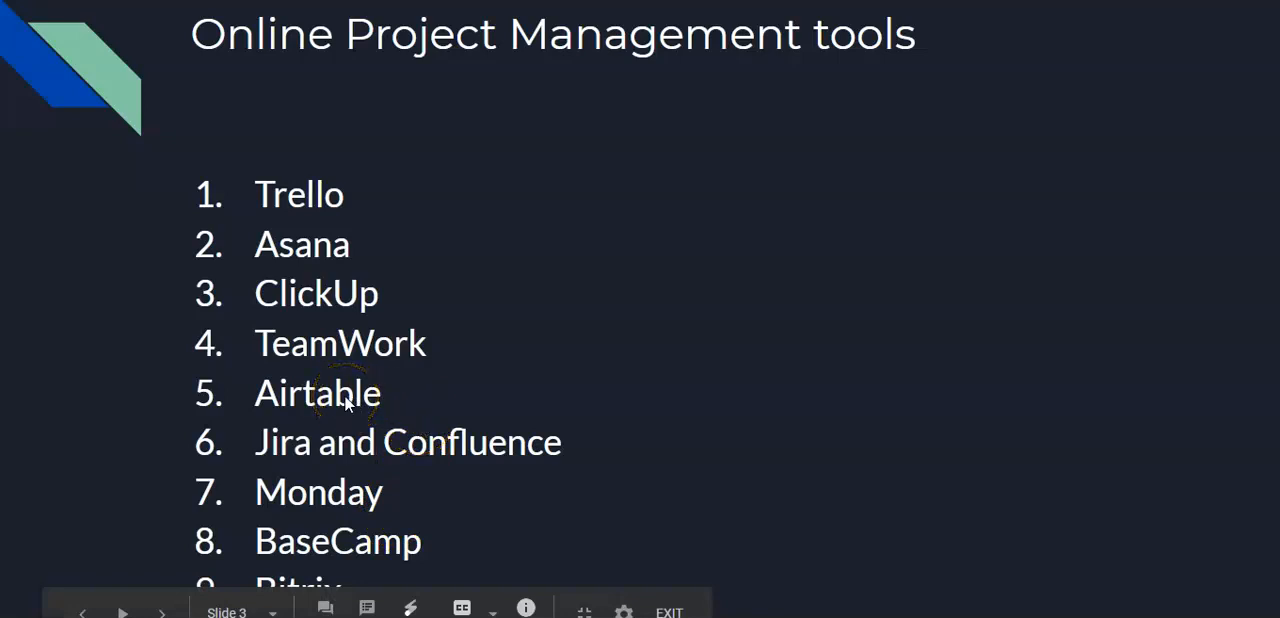
mouse_move(296, 418)
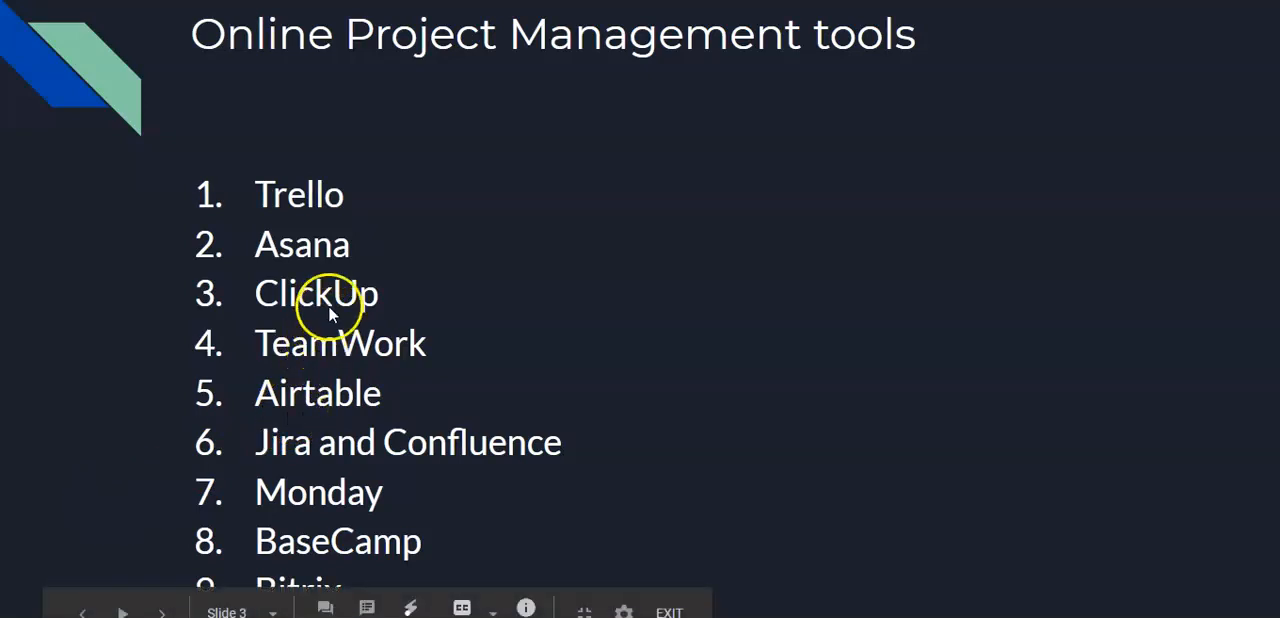
mouse_move(330, 490)
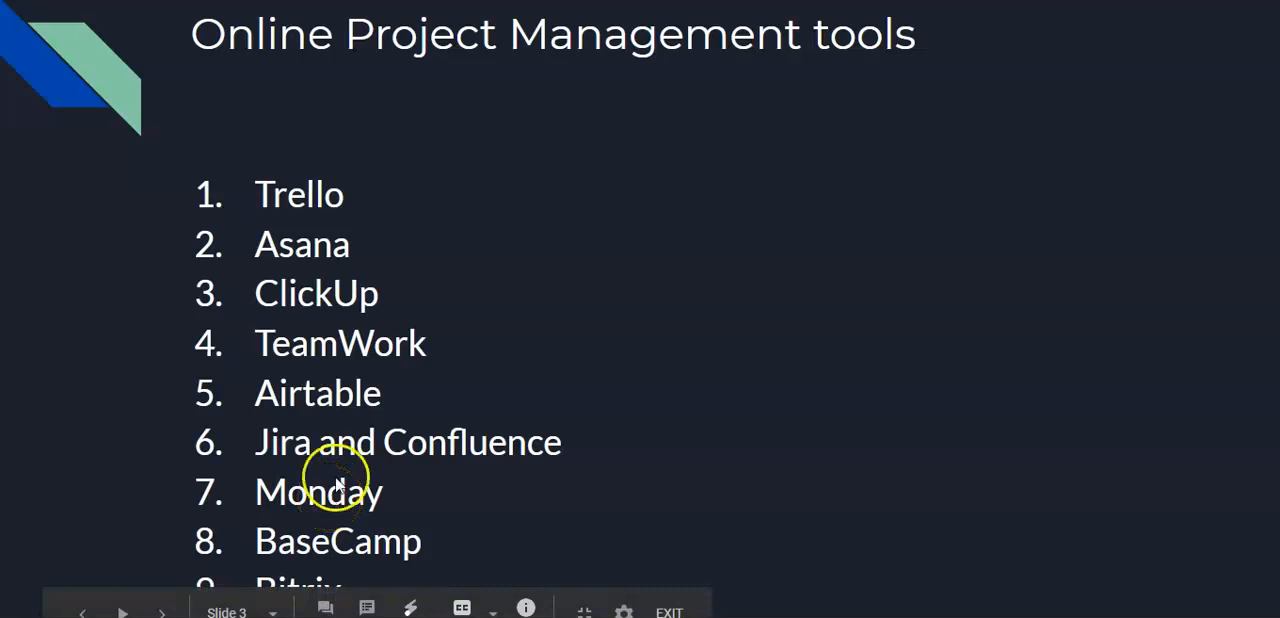
mouse_move(340, 304)
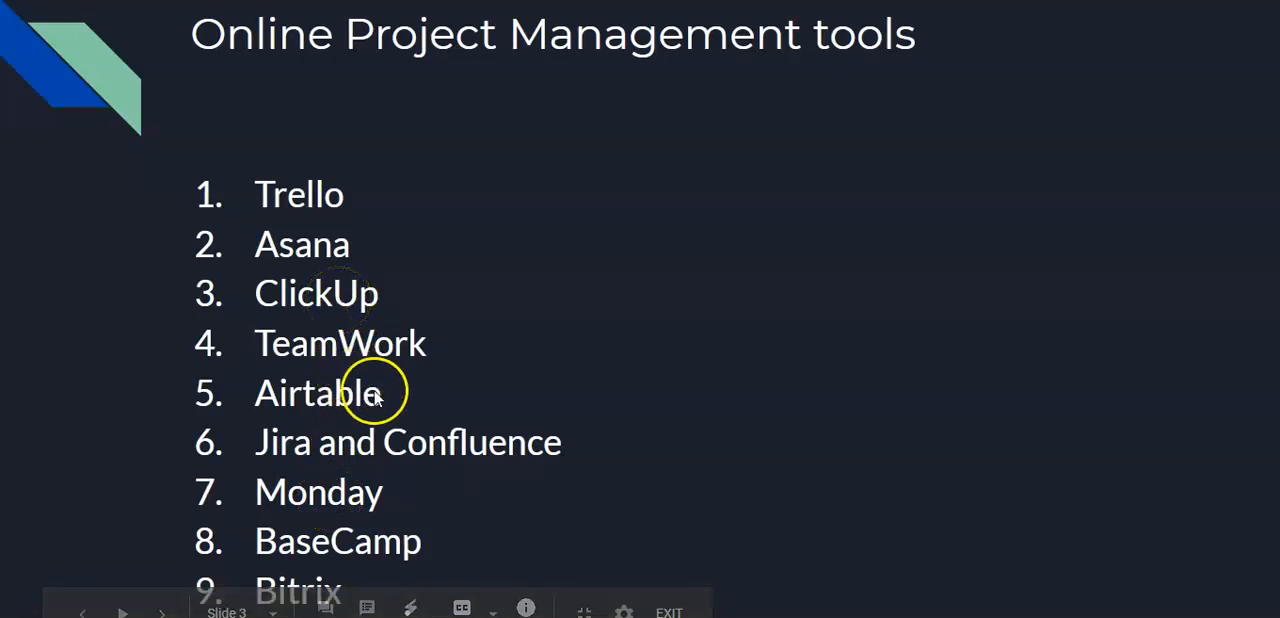
mouse_move(308, 196)
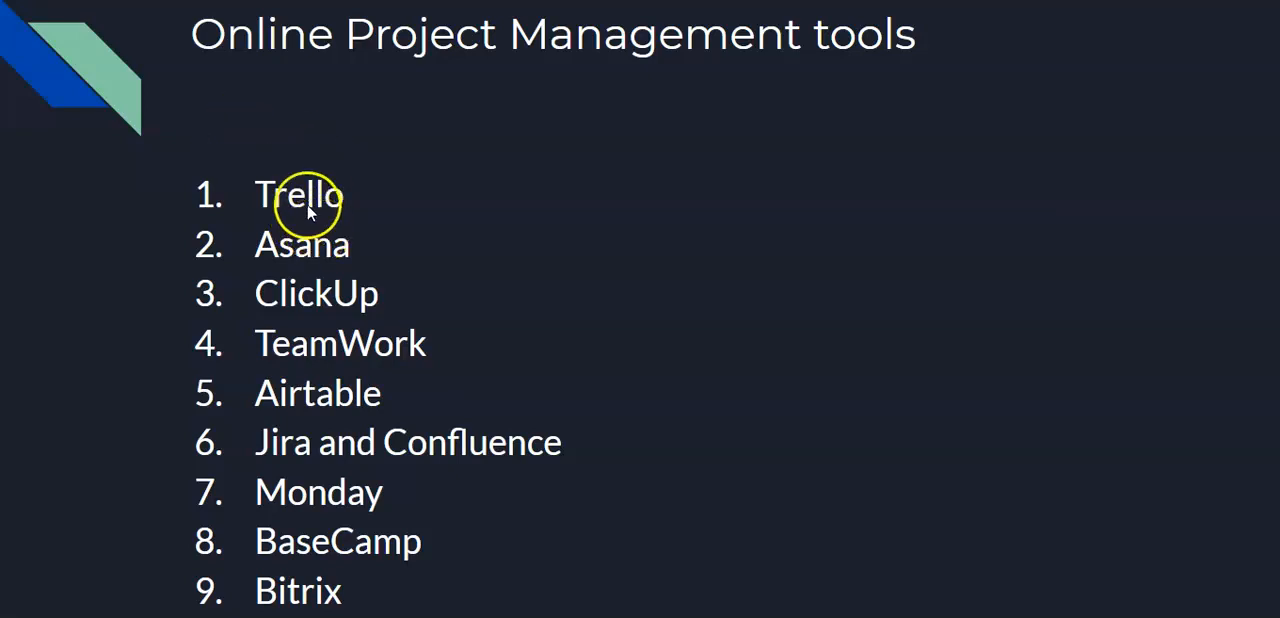
mouse_move(364, 570)
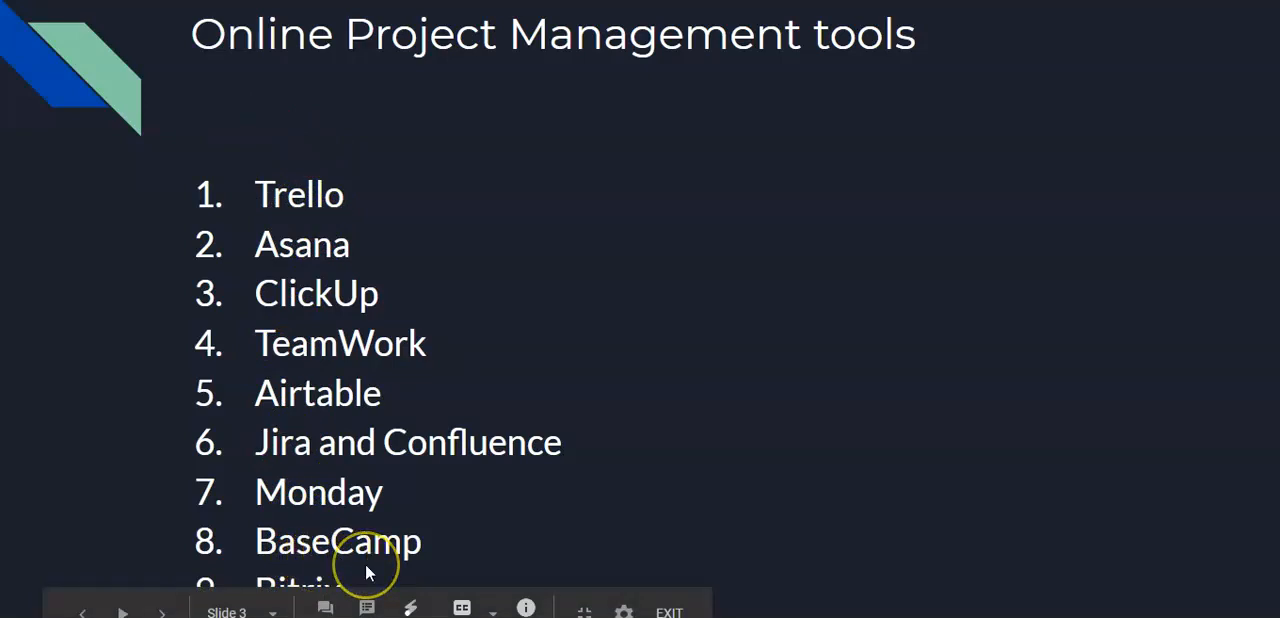
mouse_move(476, 524)
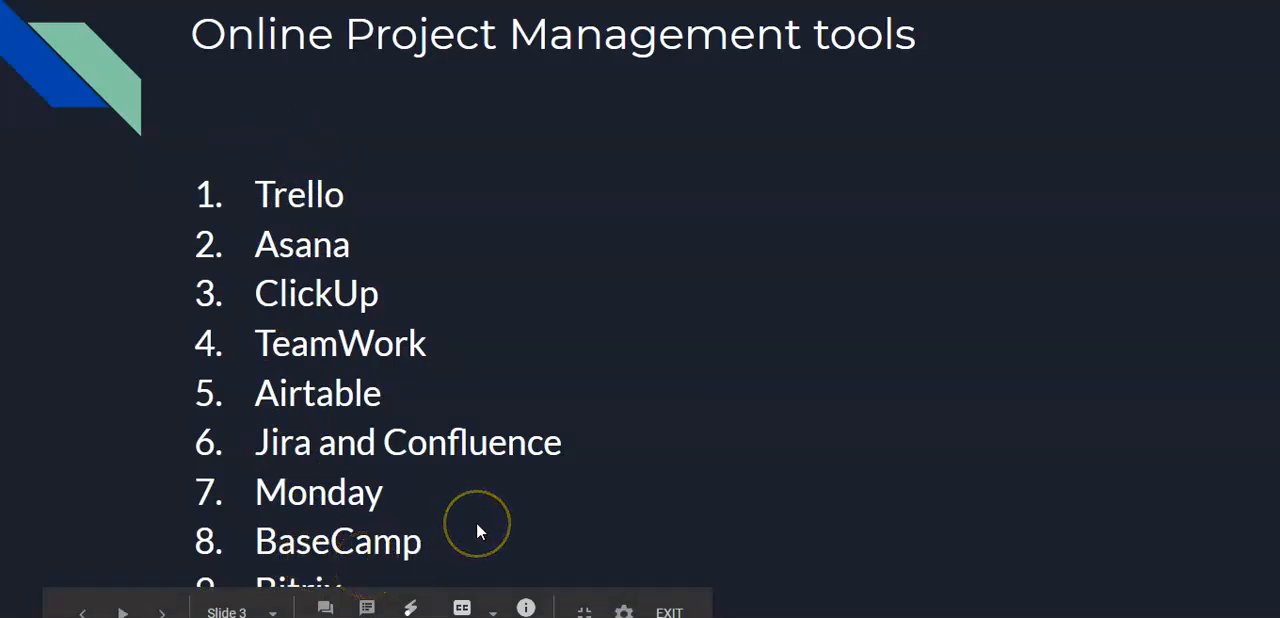
mouse_move(478, 530)
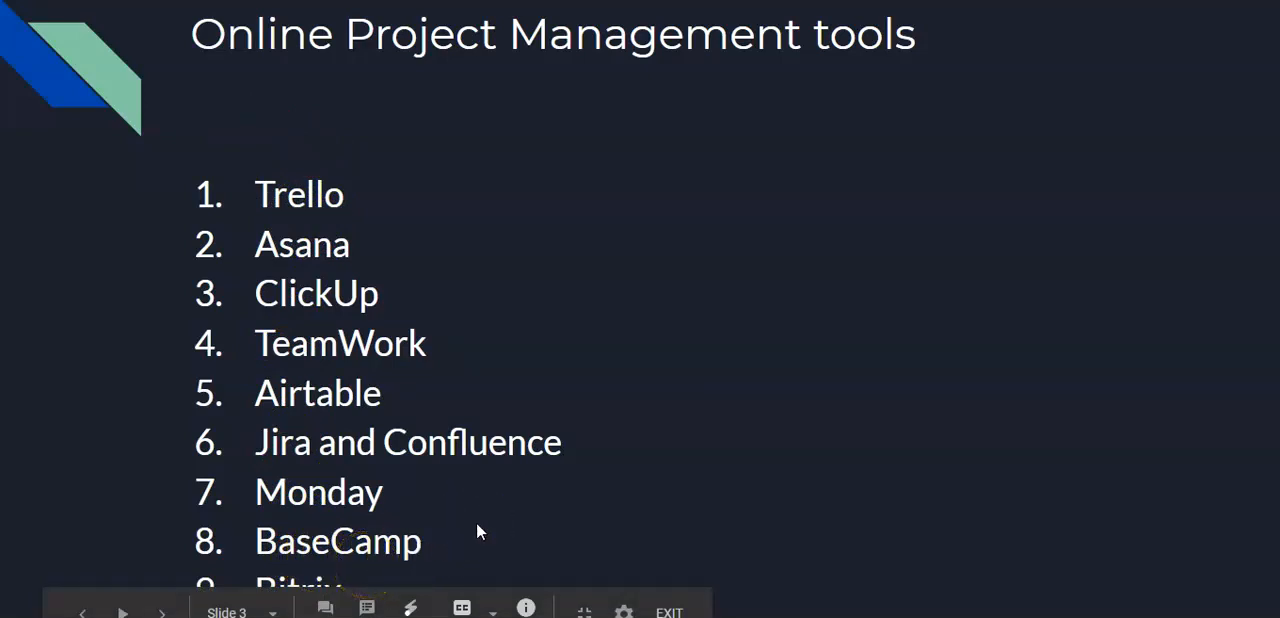